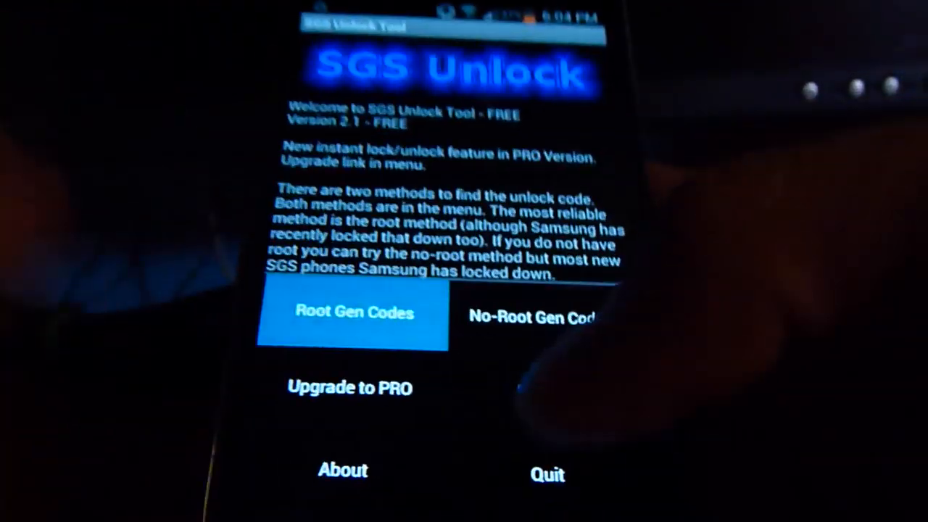
- Run Root Gen Codes, read the null unlock/unfreeze codes saved to SGS_Unlock.txt, and dismiss the output
{"action": "left_click", "coordinate": [352, 313]}
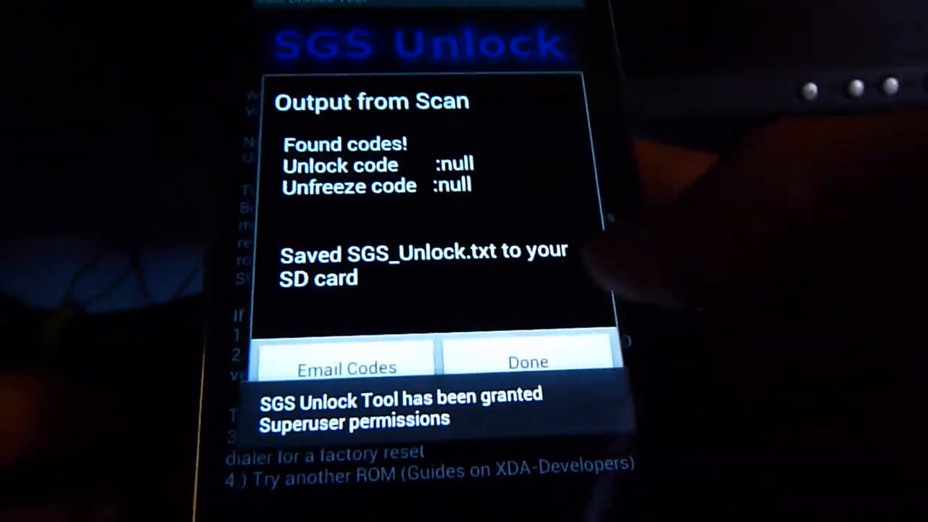
{"action": "left_click", "coordinate": [528, 361]}
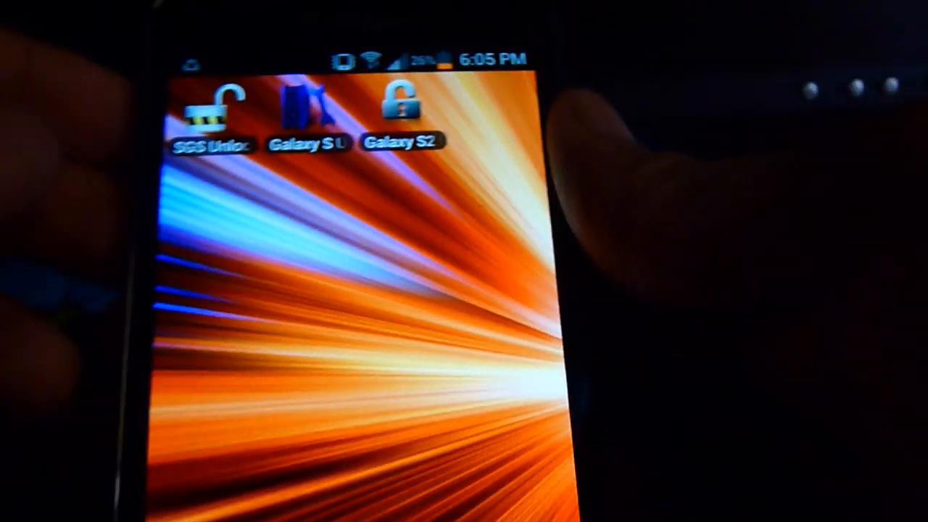
- Swipe across the home screen to the page with Terminal Emulator and QR Droid
{"action": "scroll", "scroll_direction": "left", "scroll_amount": 3}
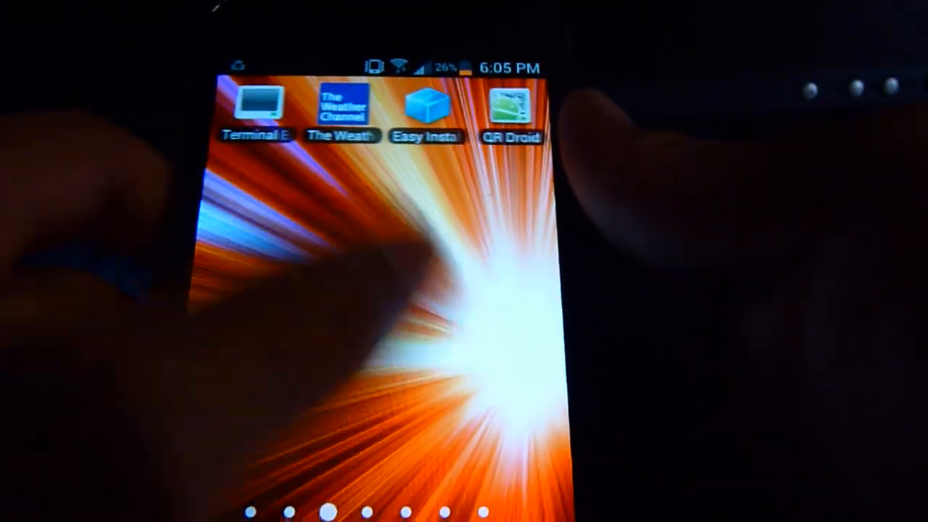